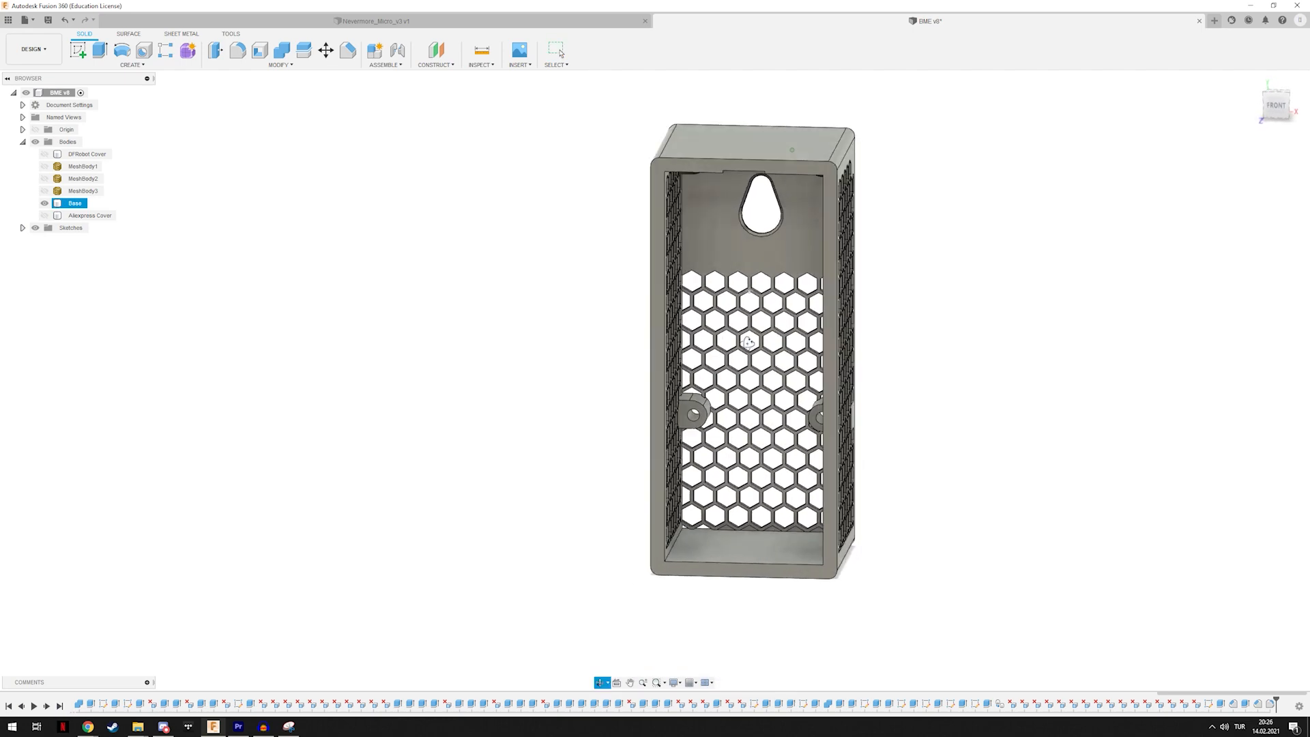
Hide the Base body and make the DFRobot Cover body visible in the Browser
{"action": "scroll", "scroll_direction": "up", "scroll_amount": 3}
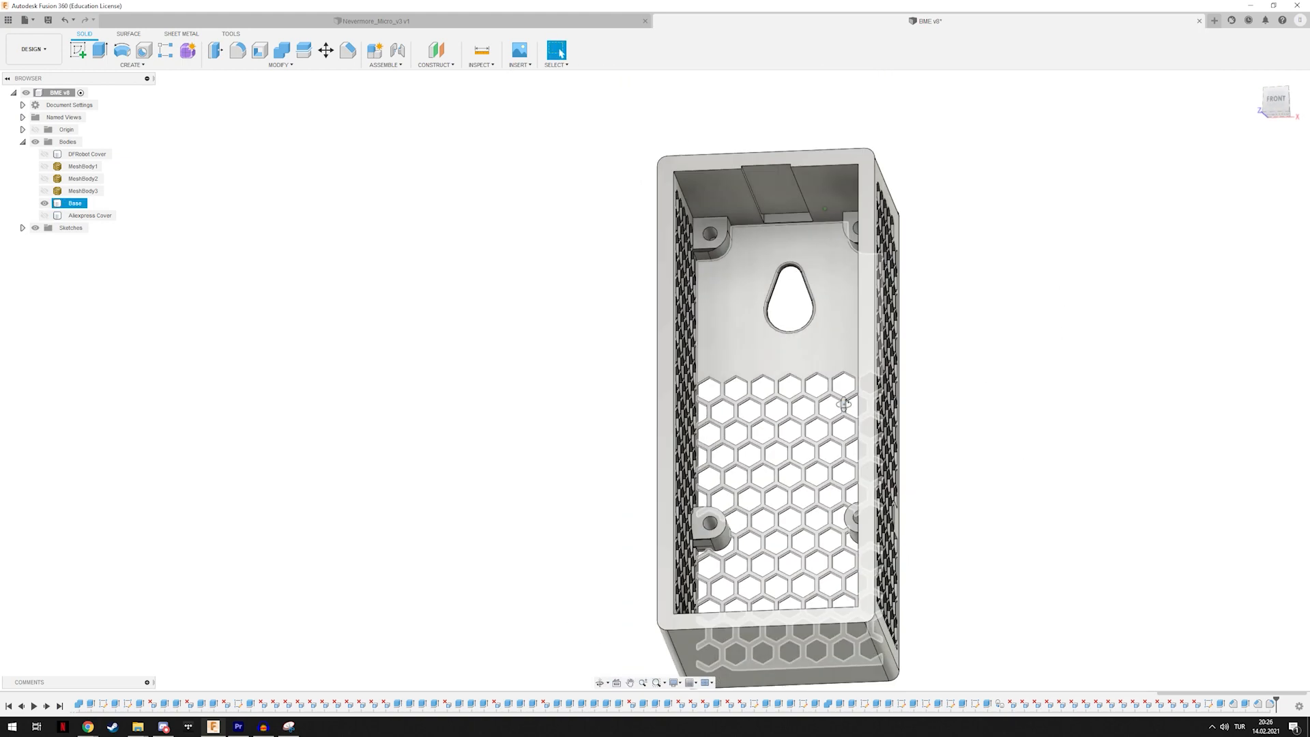
{"action": "left_click", "coordinate": [44, 203]}
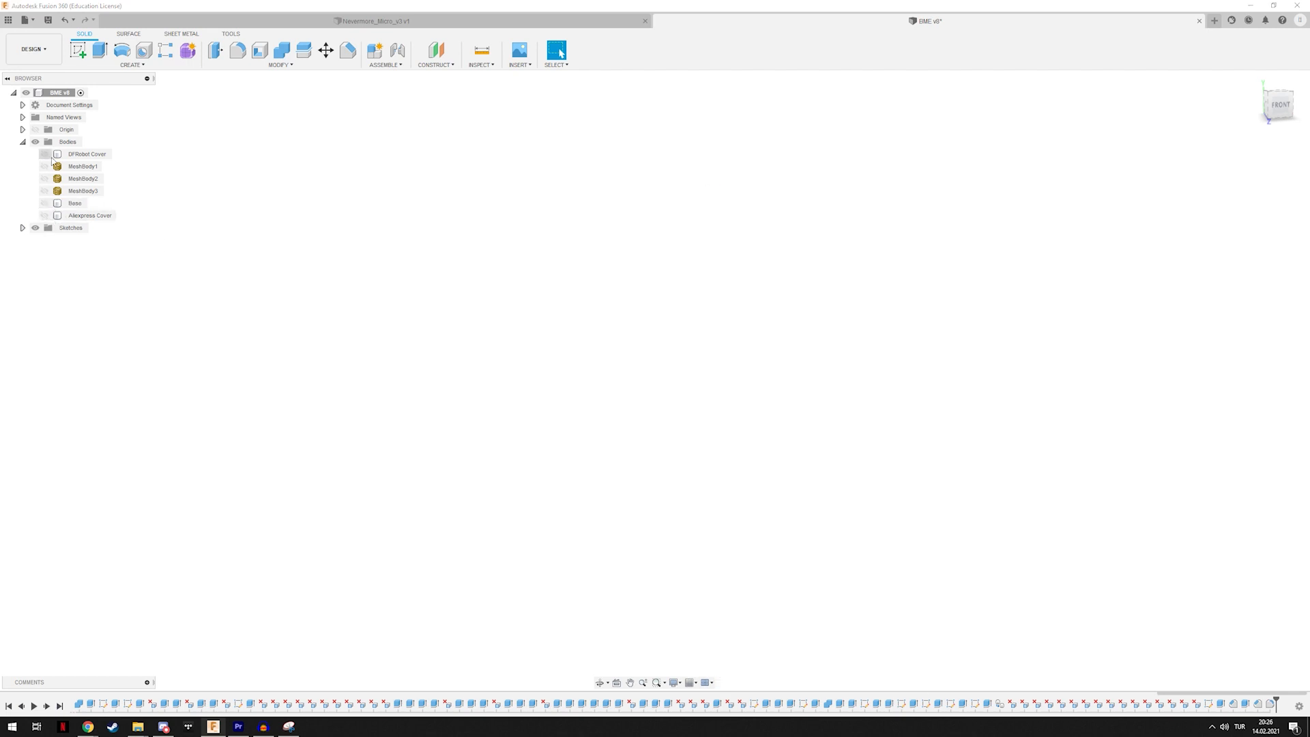
{"action": "left_click", "coordinate": [45, 154]}
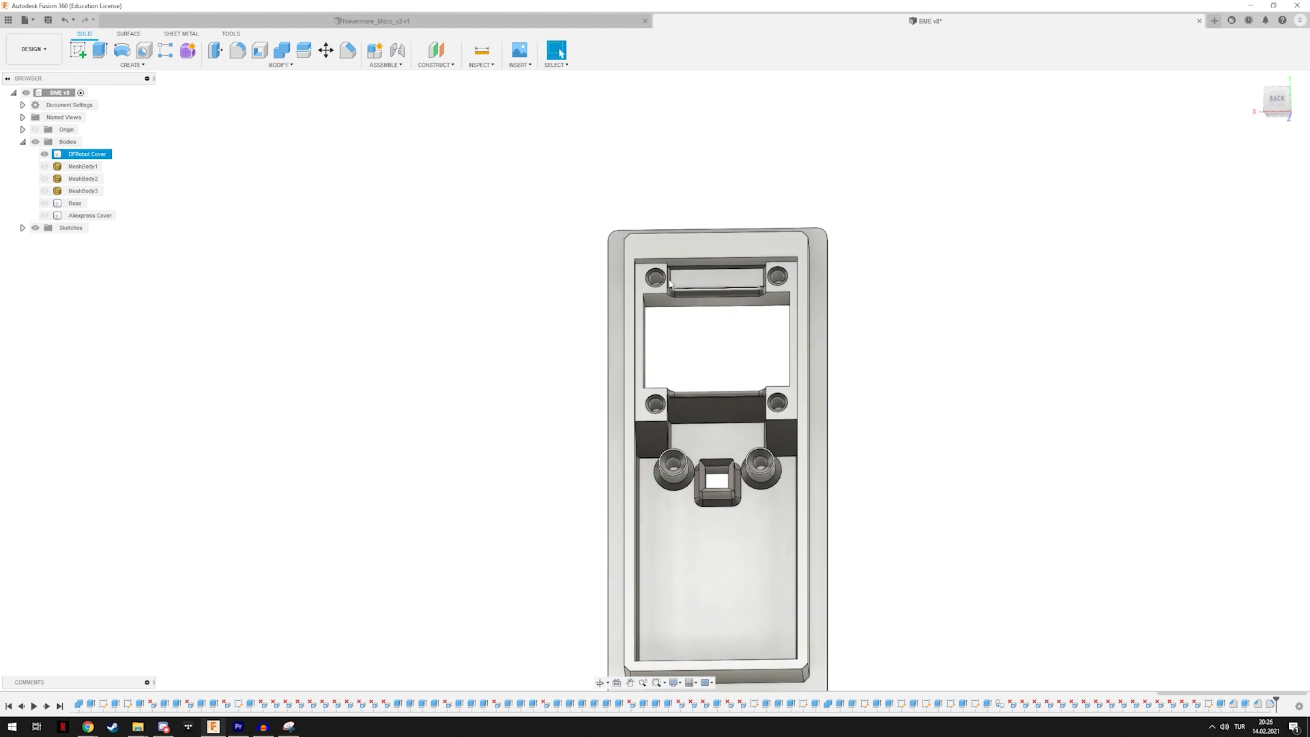
{"action": "mouse_move", "coordinate": [684, 271]}
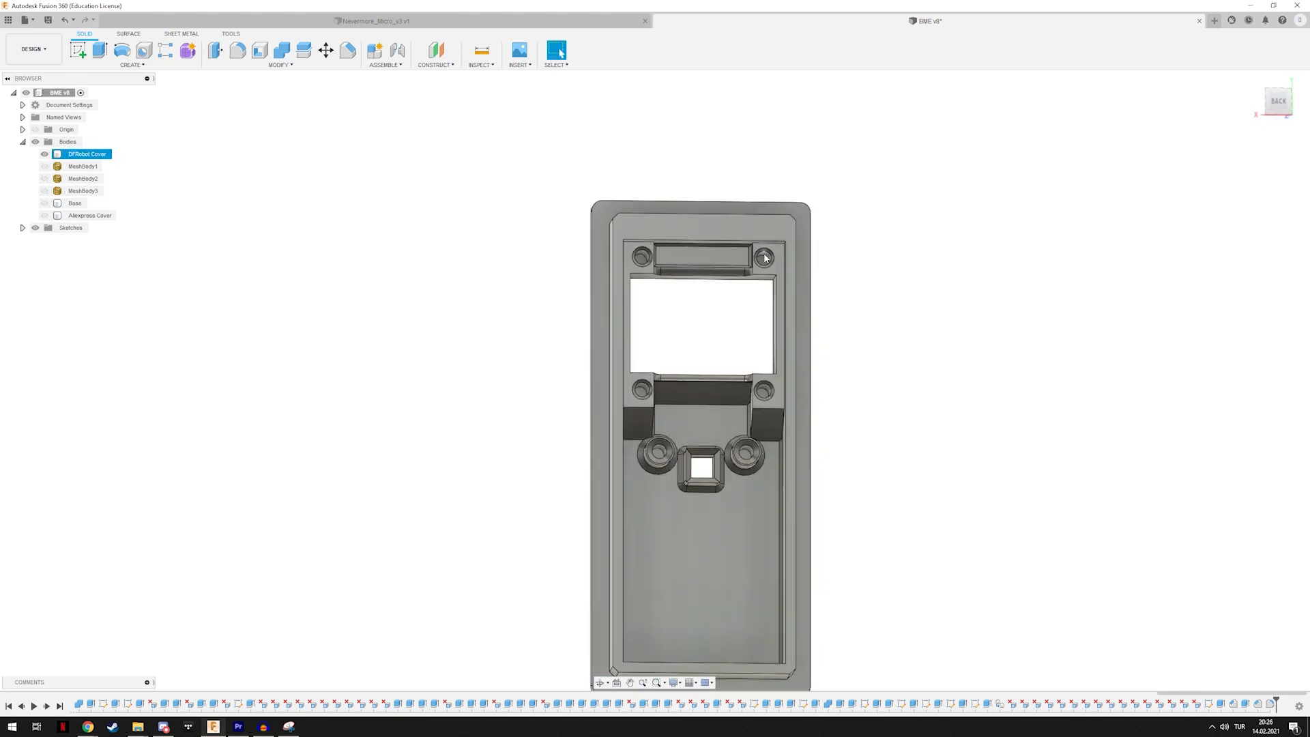
Zoom on the DFRobot Cover's display opening, then select the Aliexpress Cover body
{"action": "scroll", "scroll_direction": "up", "scroll_amount": 3}
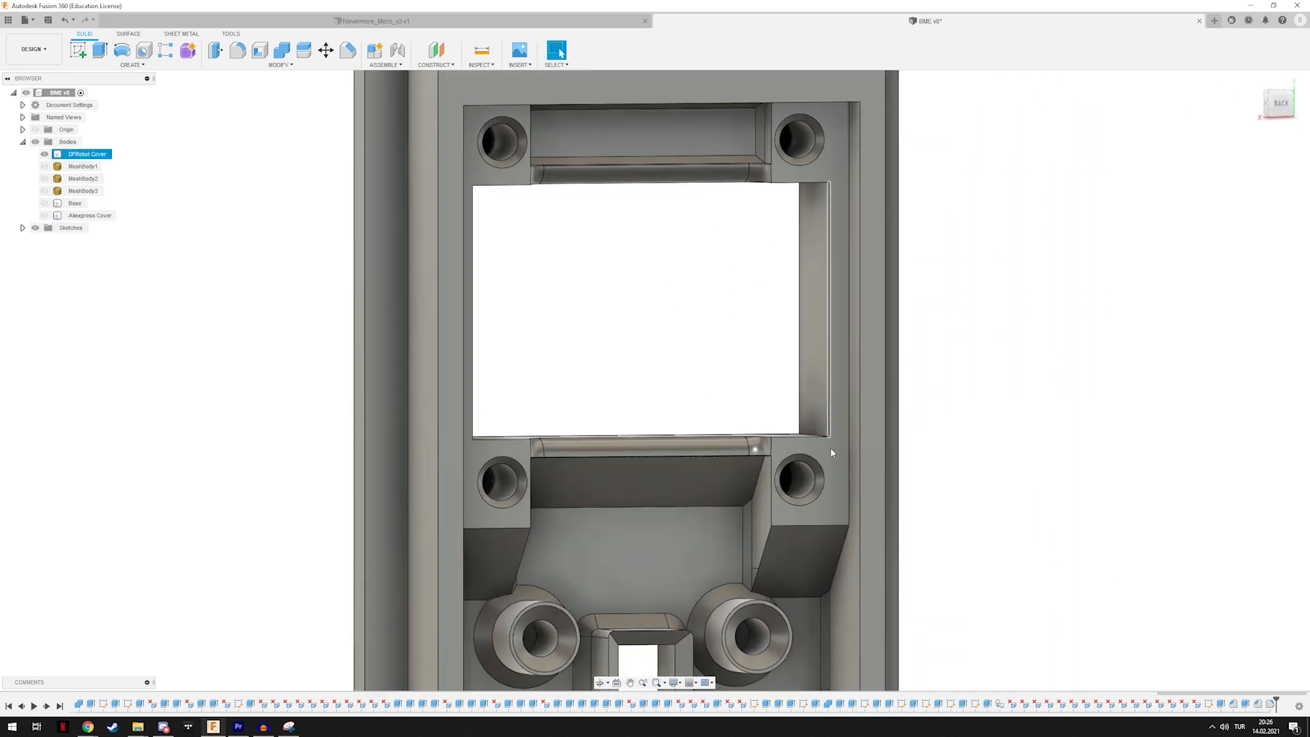
{"action": "mouse_move", "coordinate": [533, 490]}
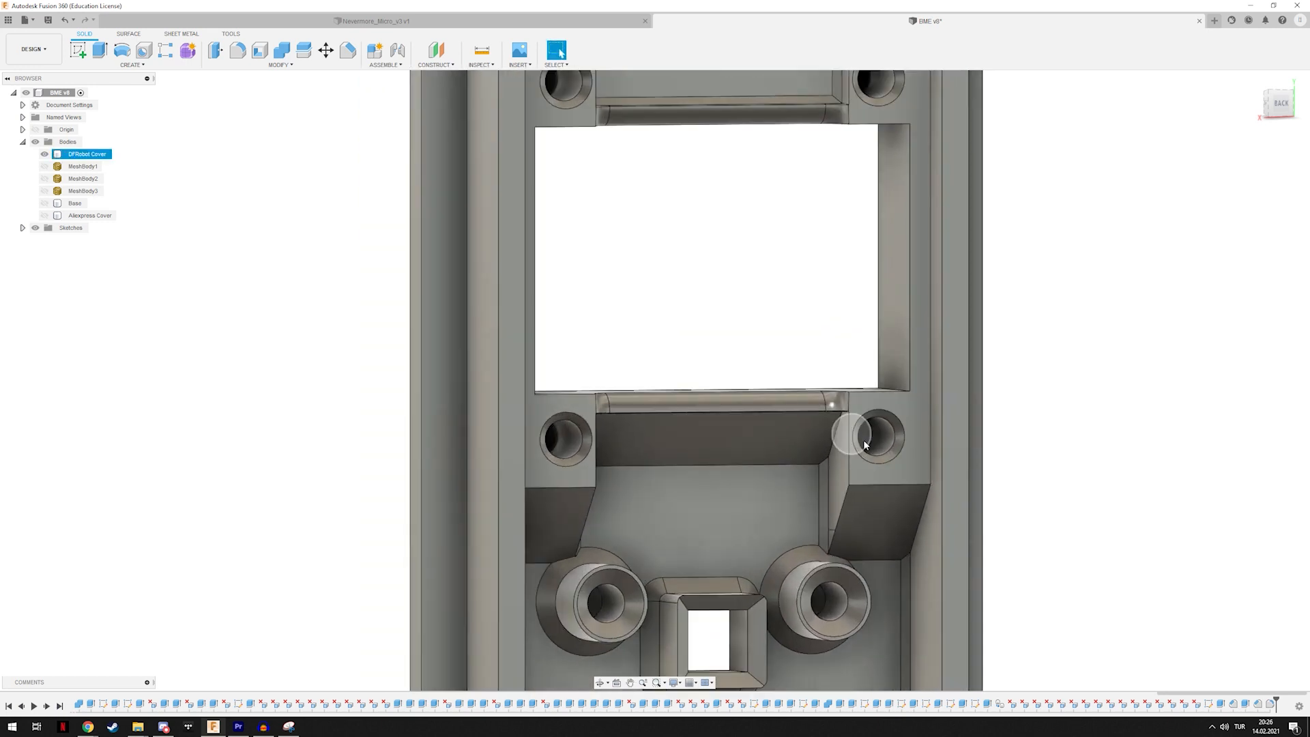
{"action": "mouse_move", "coordinate": [881, 442]}
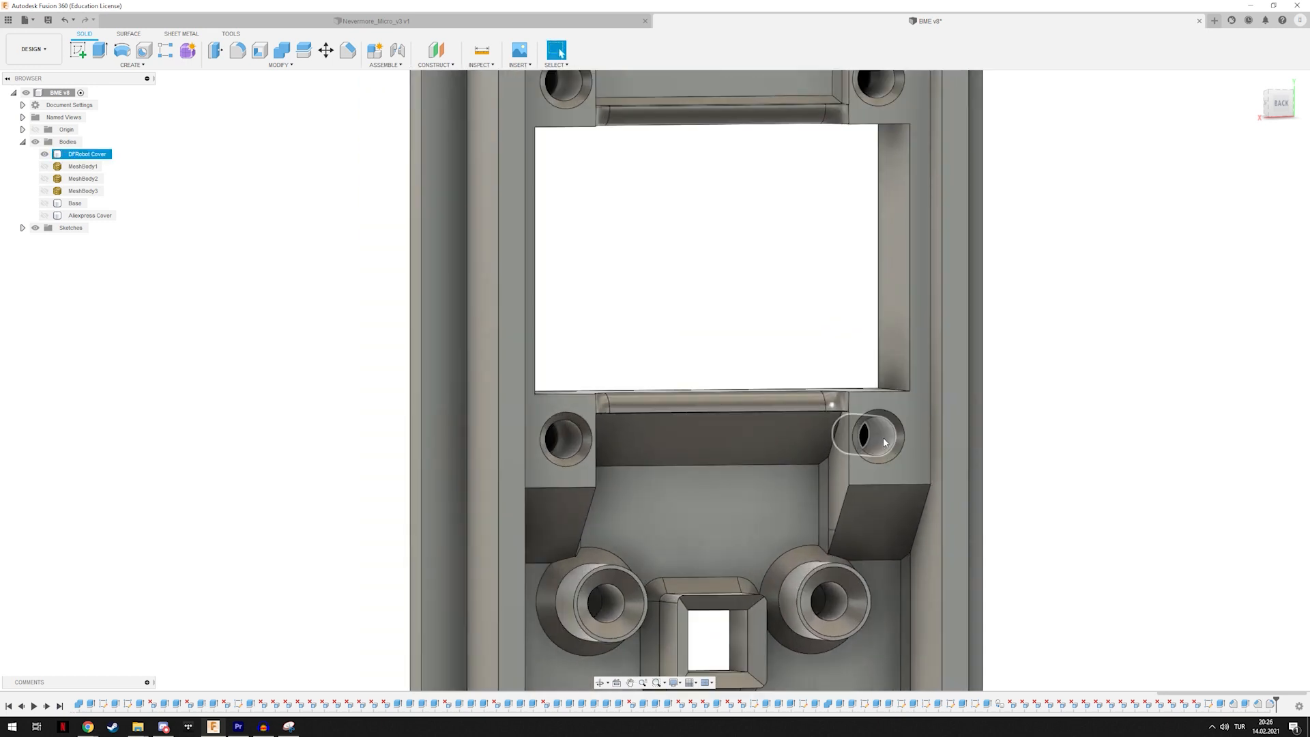
{"action": "scroll", "scroll_direction": "down", "scroll_amount": 3}
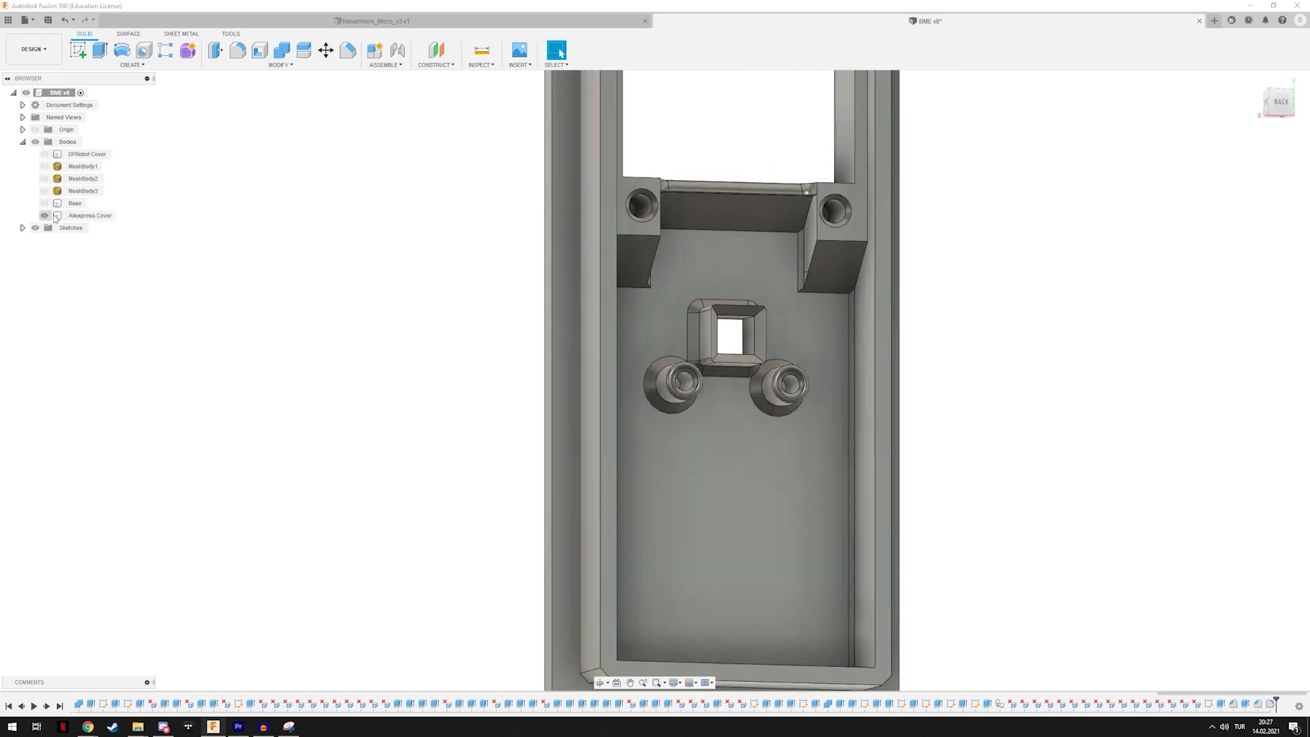
{"action": "left_click", "coordinate": [88, 215]}
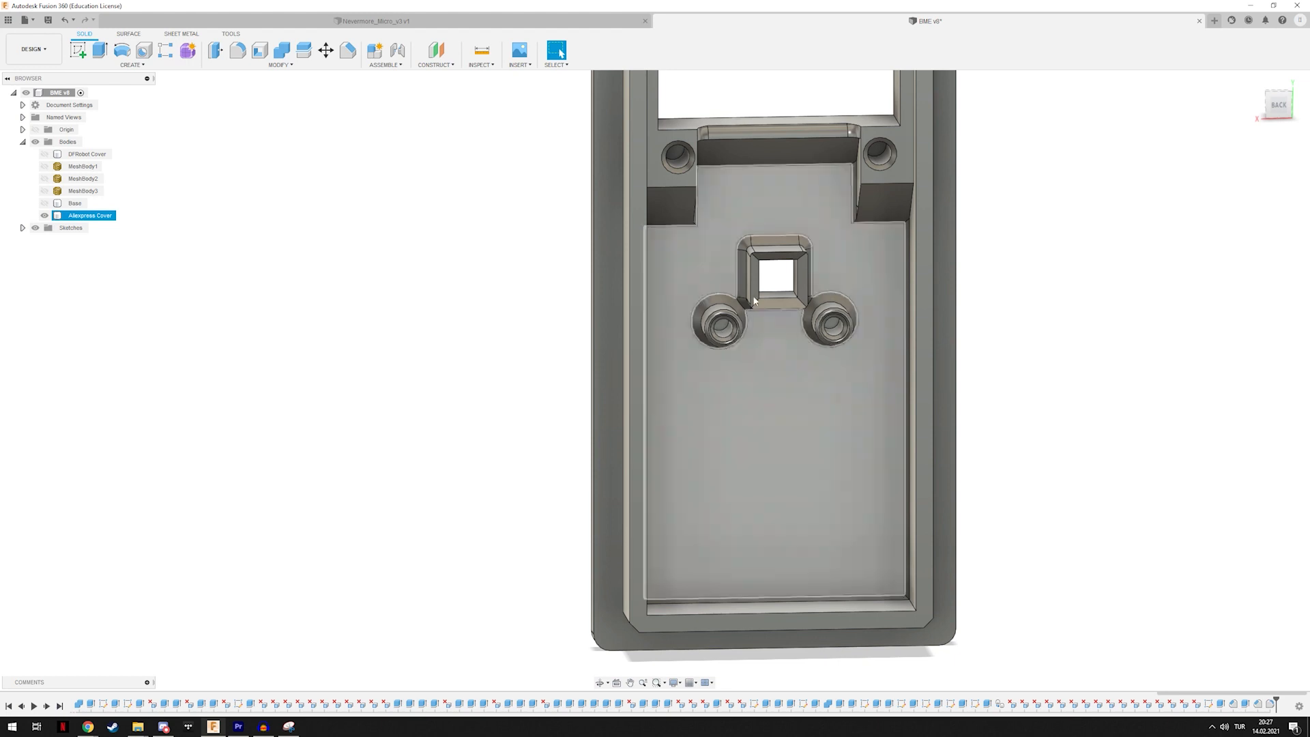